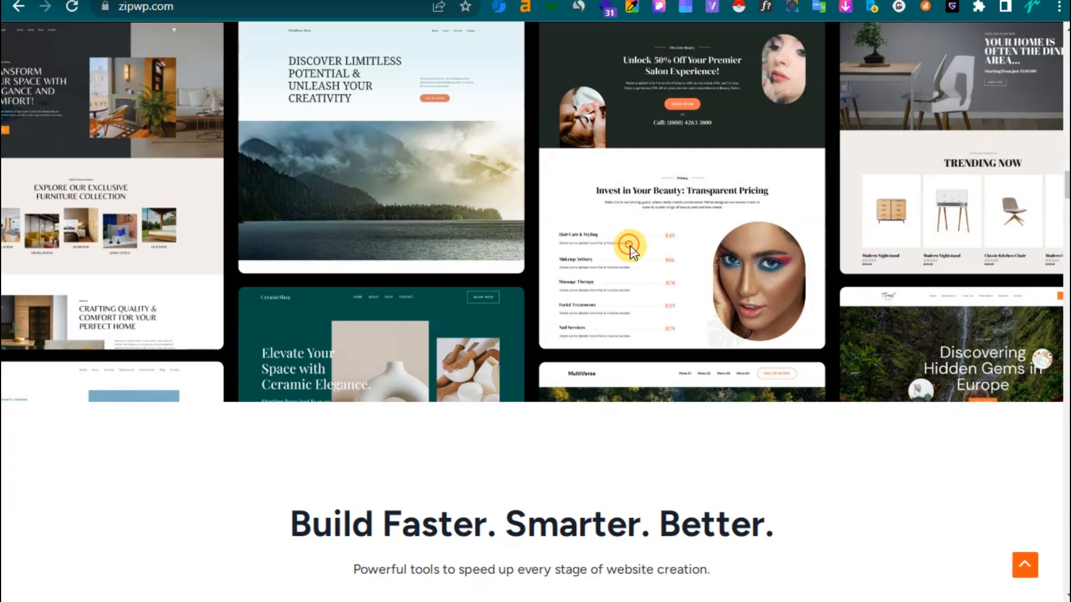
- Scroll down through the page, then return to ZipWP's homepage hero
{"action": "scroll", "scroll_direction": "down", "scroll_amount": 3}
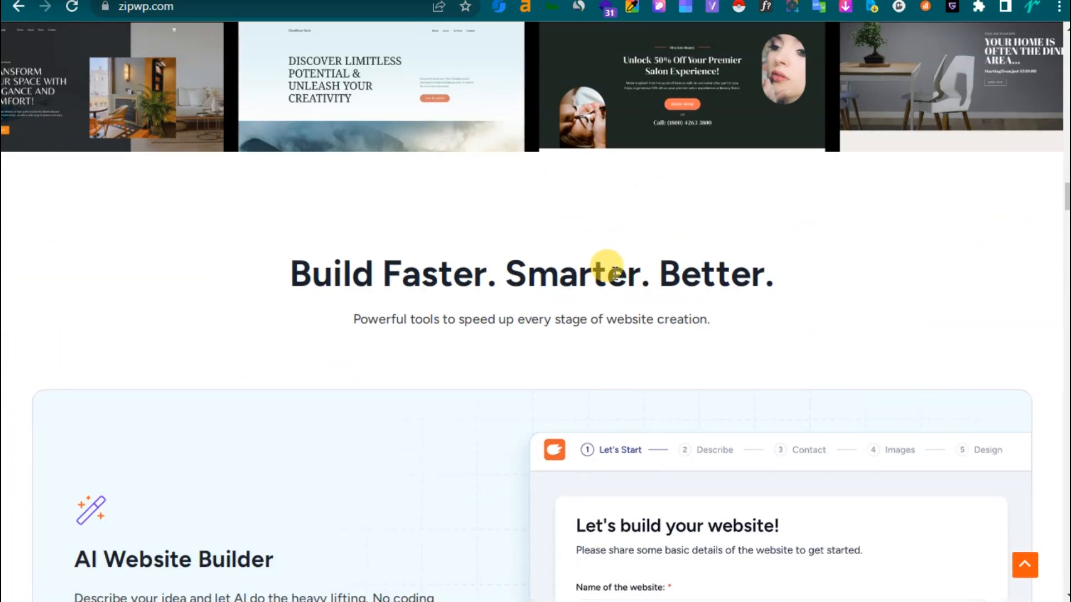
{"action": "scroll", "scroll_direction": "down", "scroll_amount": 3}
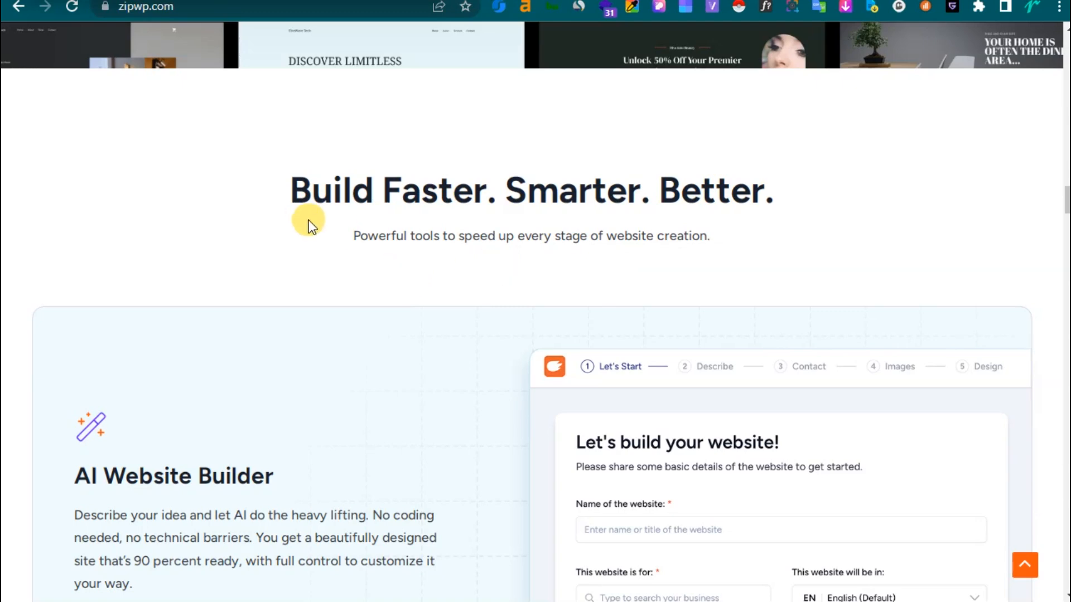
{"action": "mouse_move", "coordinate": [181, 185]}
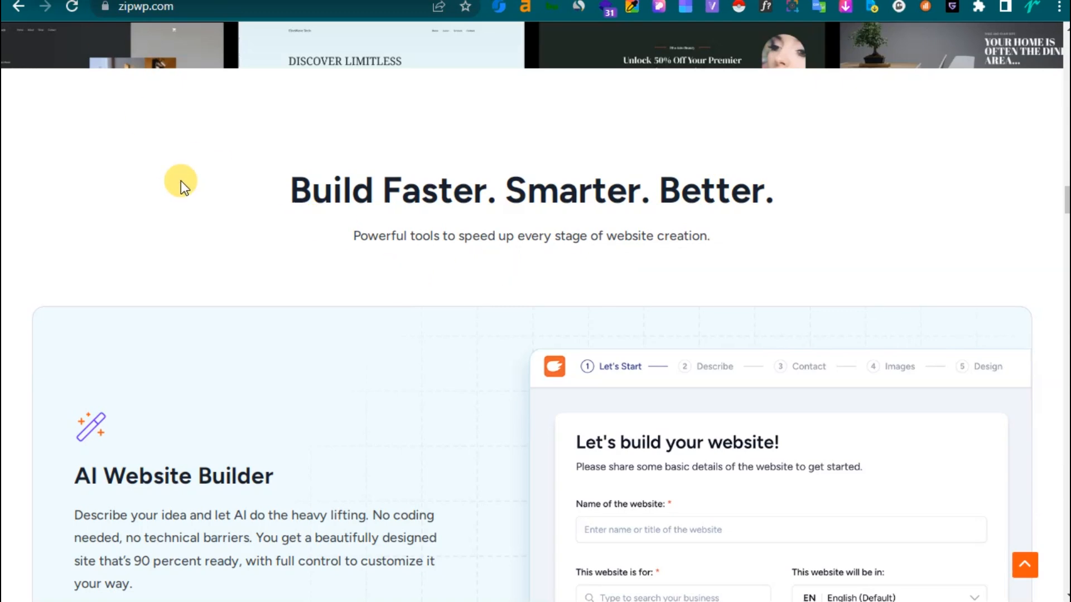
{"action": "scroll", "scroll_direction": "down", "scroll_amount": 3}
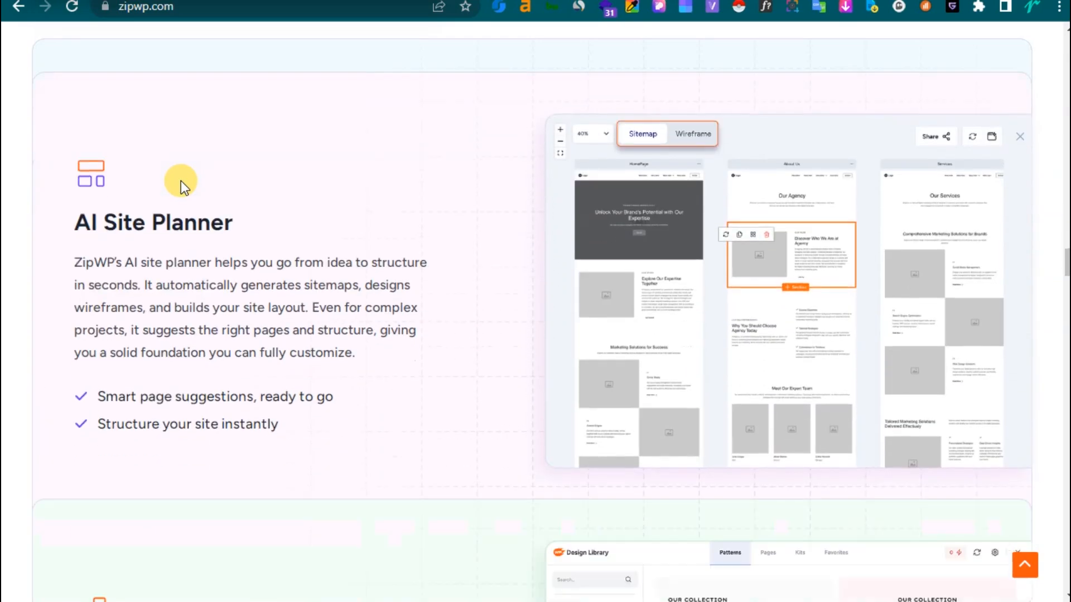
{"action": "scroll", "scroll_direction": "down", "scroll_amount": 3}
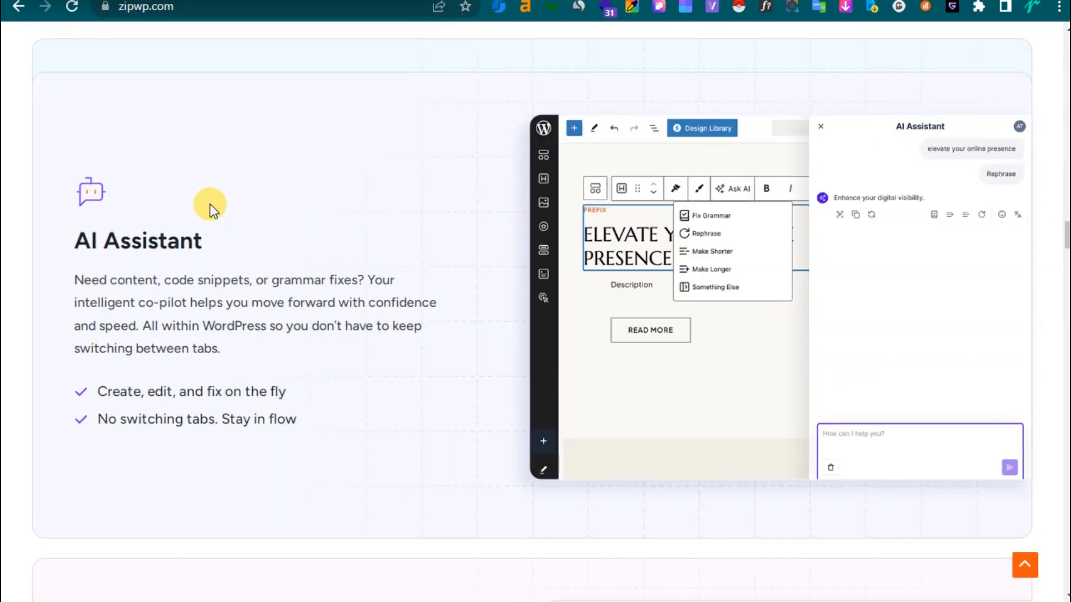
{"action": "scroll", "scroll_direction": "down", "scroll_amount": 3}
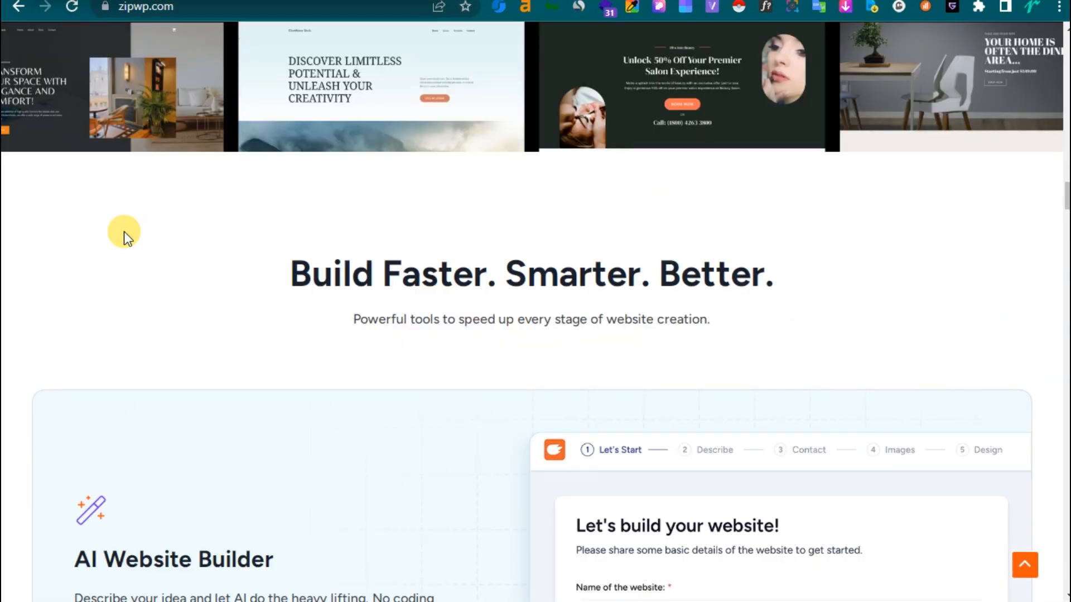
{"action": "scroll", "scroll_direction": "down", "scroll_amount": 3}
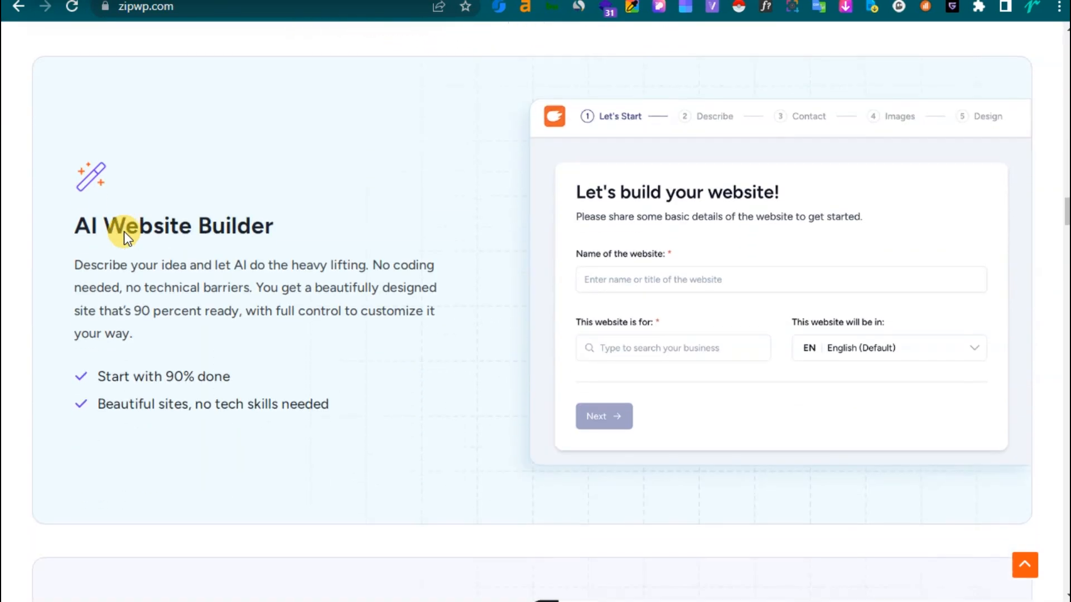
{"action": "scroll", "scroll_direction": "down", "scroll_amount": 3}
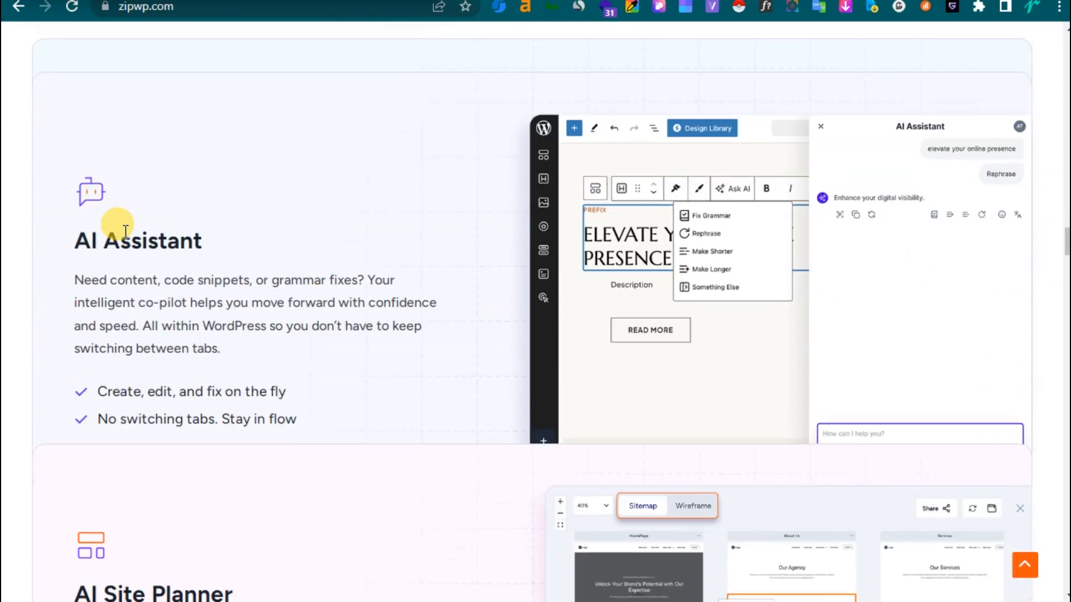
{"action": "scroll", "scroll_direction": "down", "scroll_amount": 3}
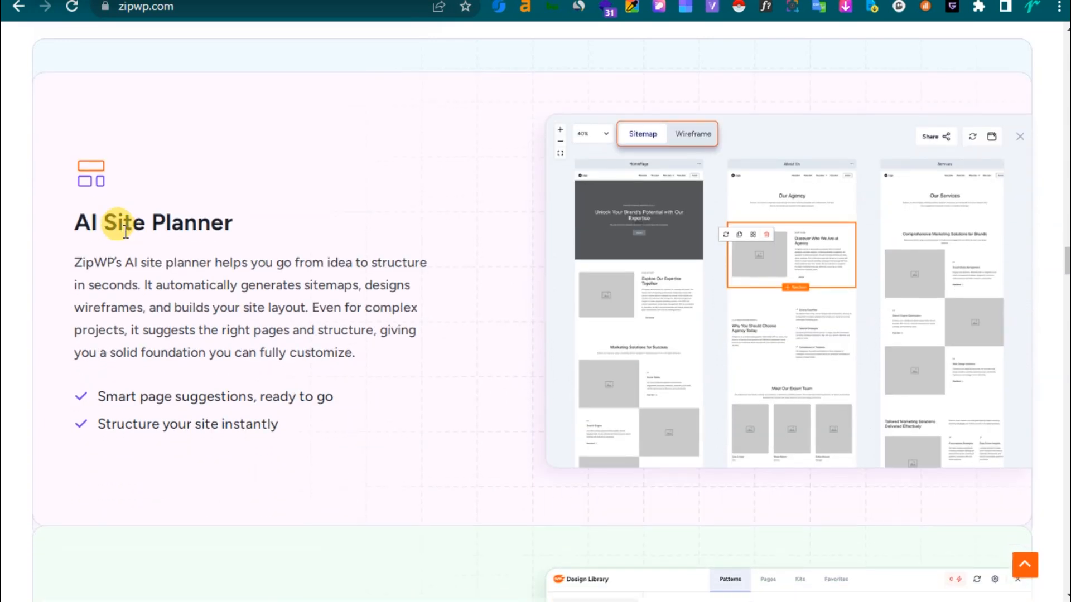
{"action": "scroll", "scroll_direction": "down", "scroll_amount": 3}
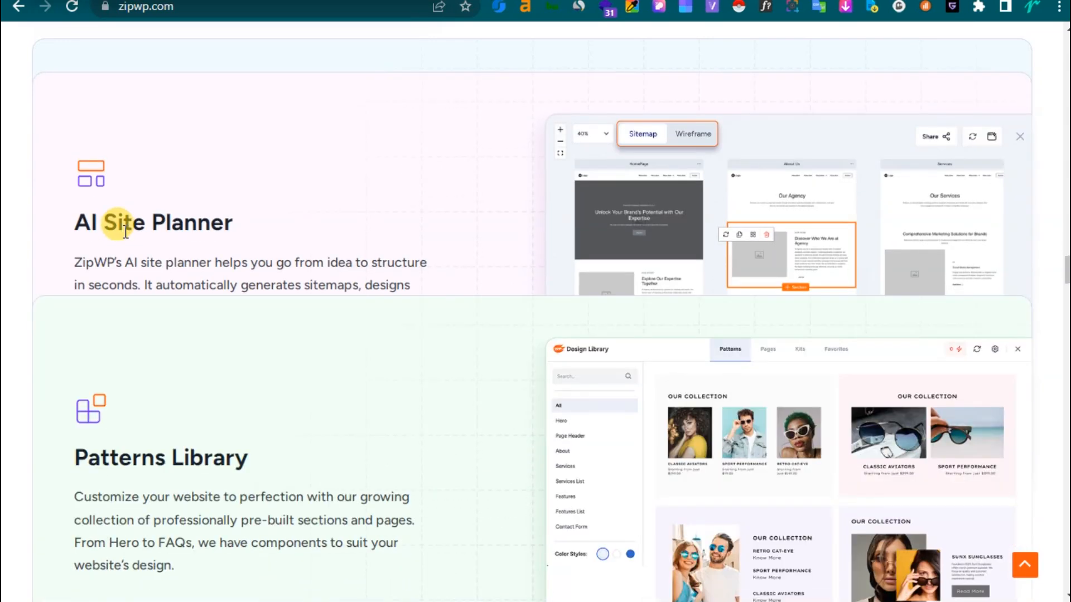
{"action": "scroll", "scroll_direction": "down", "scroll_amount": 3}
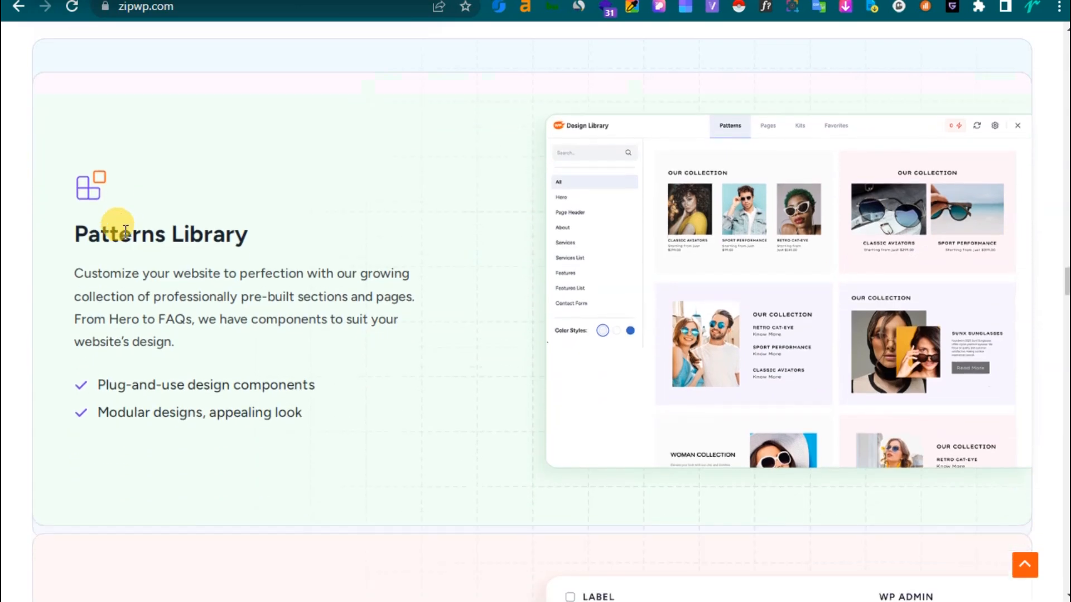
{"action": "scroll", "scroll_direction": "down", "scroll_amount": 3}
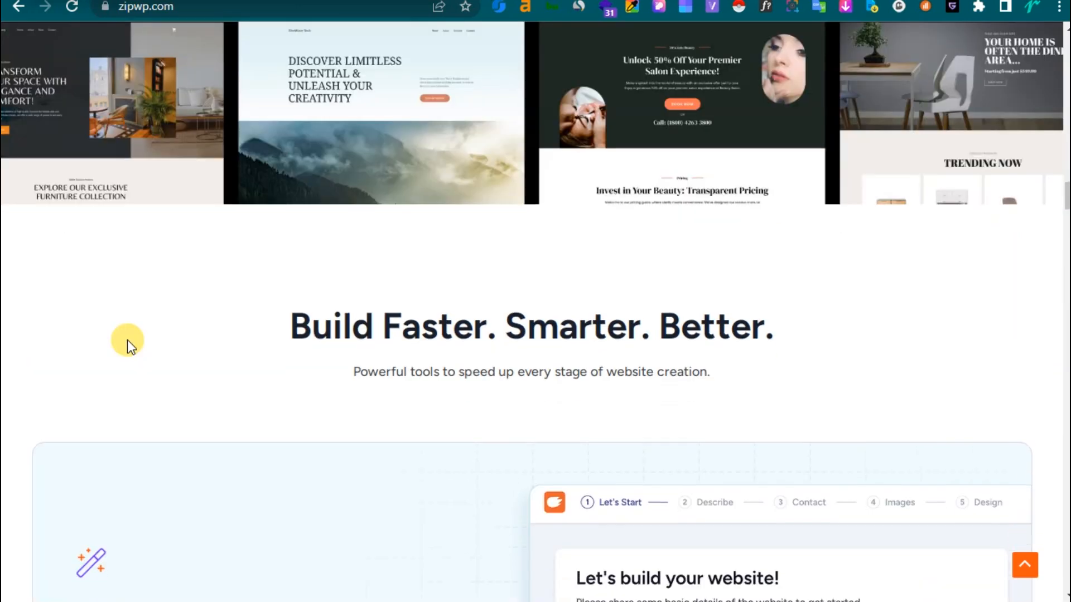
{"action": "scroll", "scroll_direction": "down", "scroll_amount": 3}
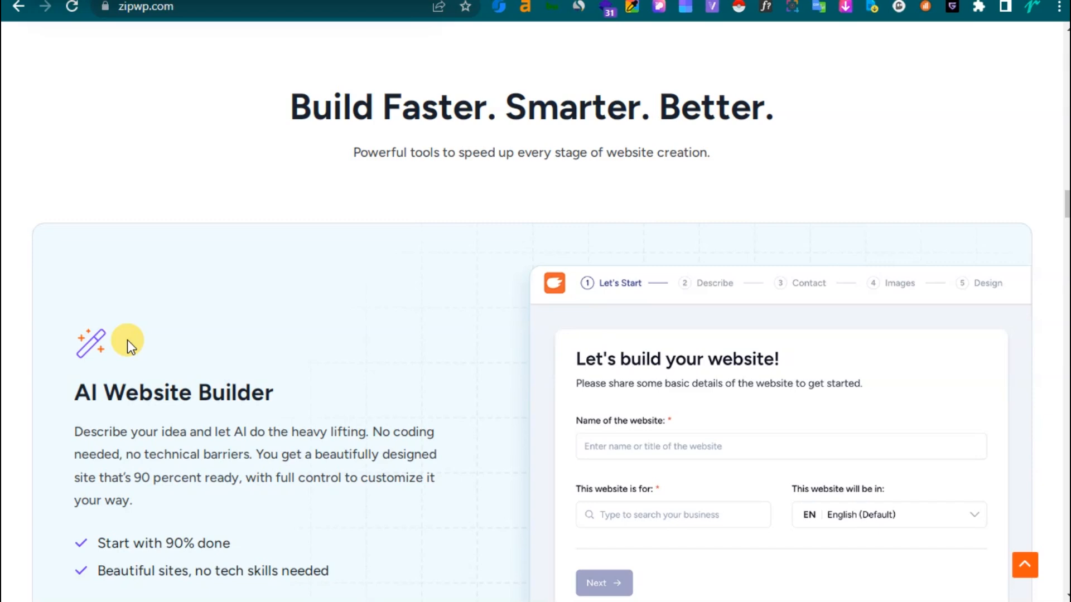
{"action": "mouse_move", "coordinate": [167, 145]}
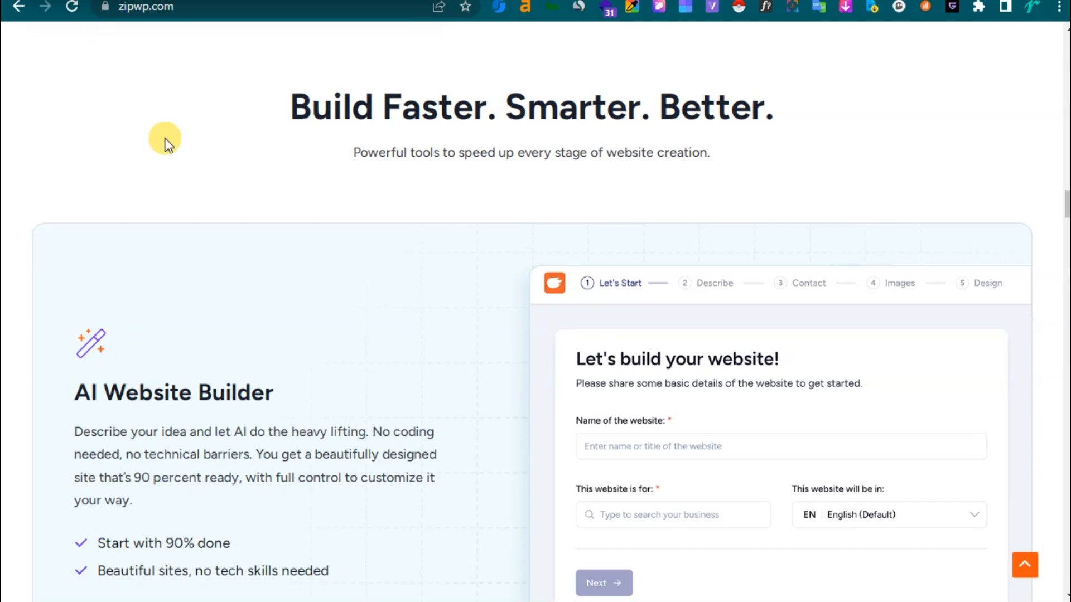
{"action": "scroll", "scroll_direction": "down", "scroll_amount": 3}
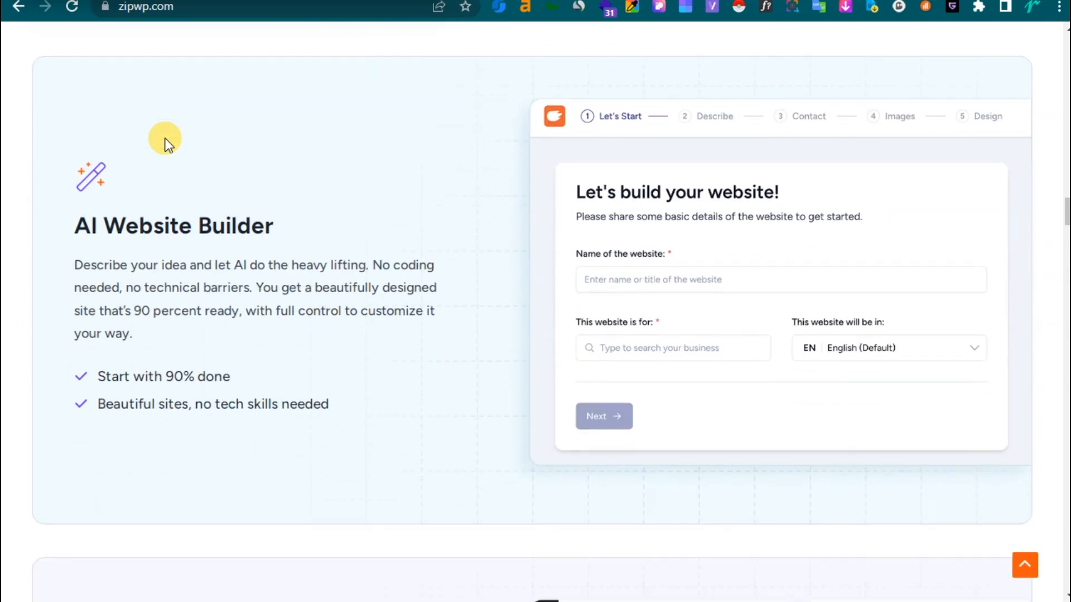
{"action": "scroll", "scroll_direction": "down", "scroll_amount": 3}
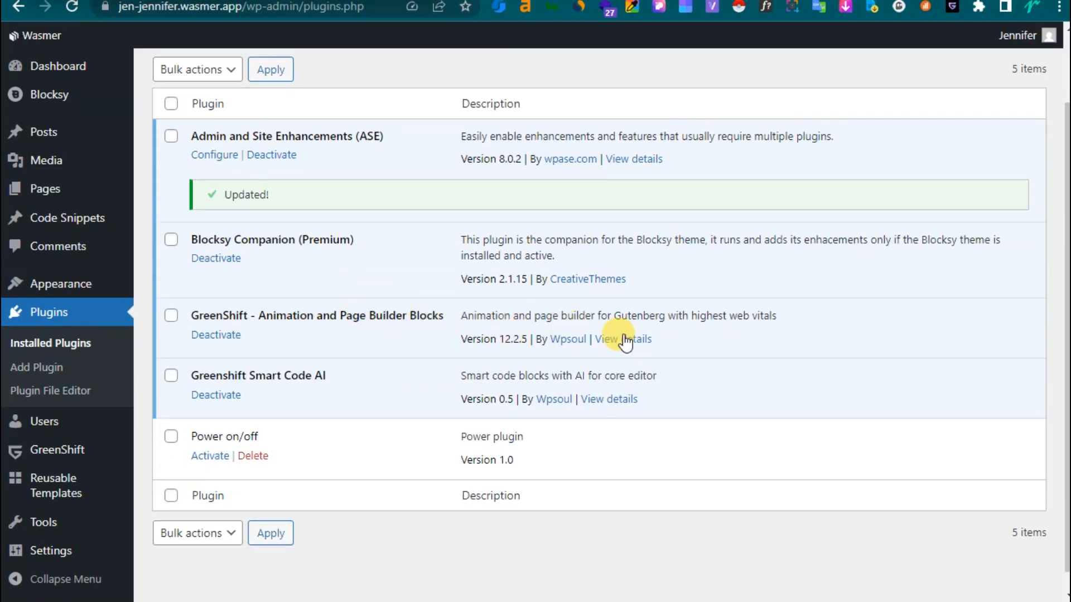
{"action": "left_click", "coordinate": [622, 339]}
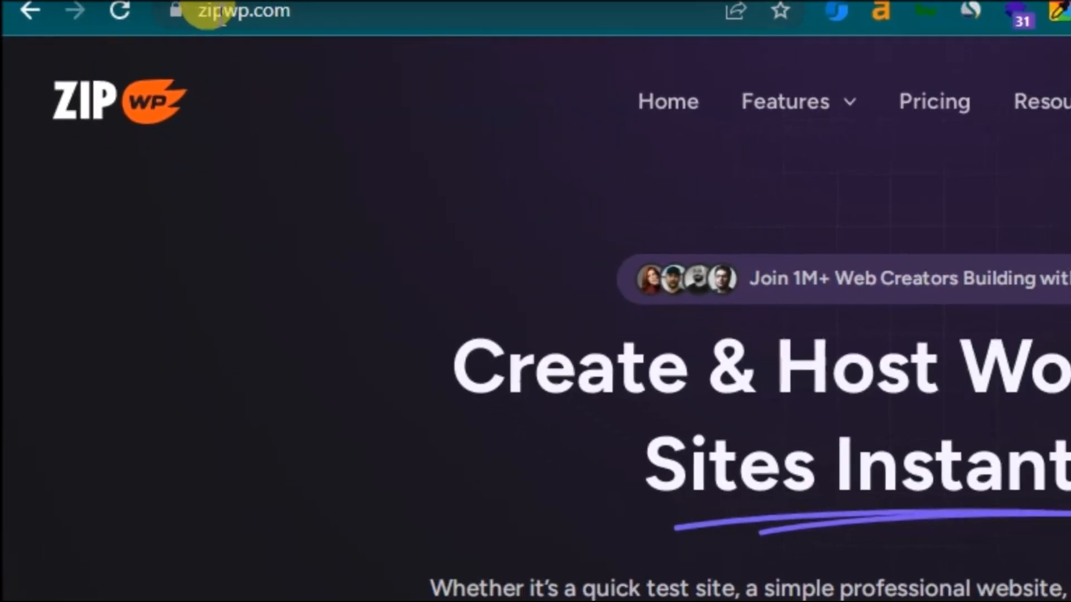
- Capture ZipWP's Build Faster. Smarter. Better. section container with the HTML to GreenShift extension
{"action": "scroll", "scroll_direction": "down", "scroll_amount": 3}
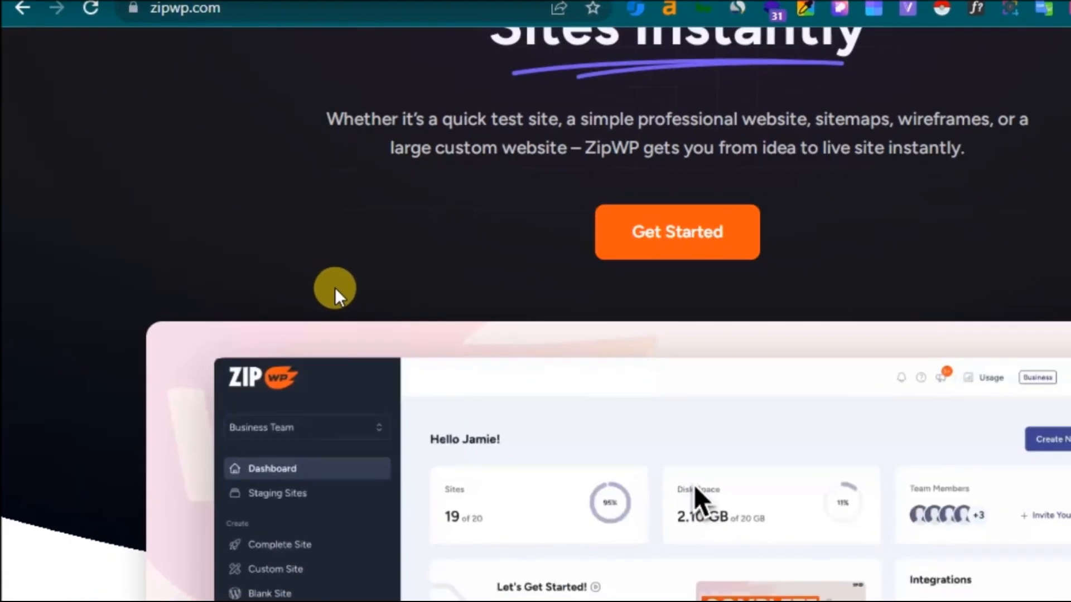
{"action": "scroll", "scroll_direction": "down", "scroll_amount": 3}
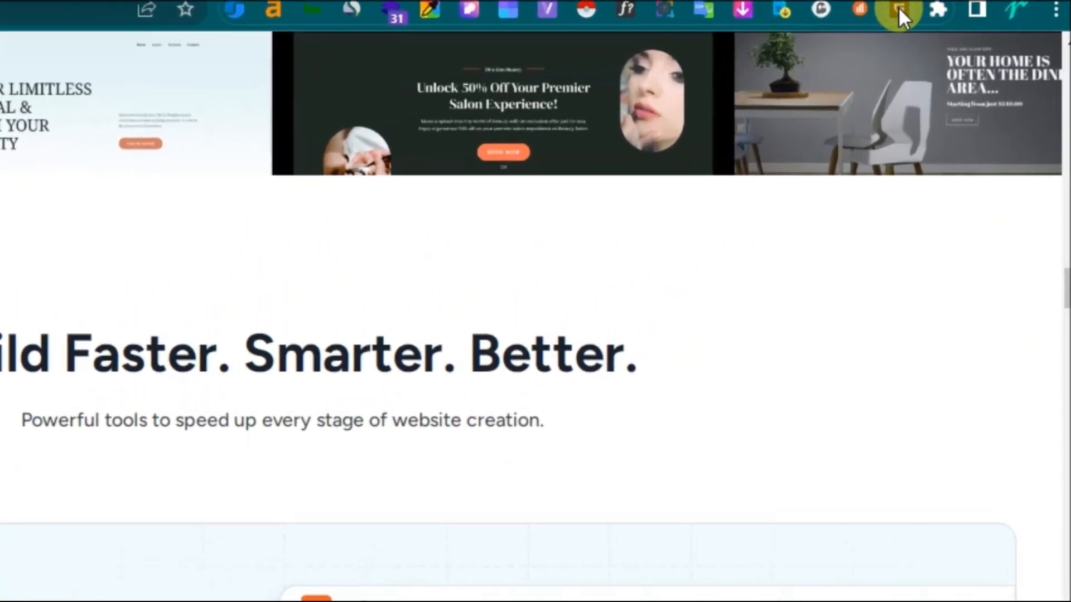
{"action": "mouse_move", "coordinate": [830, 11]}
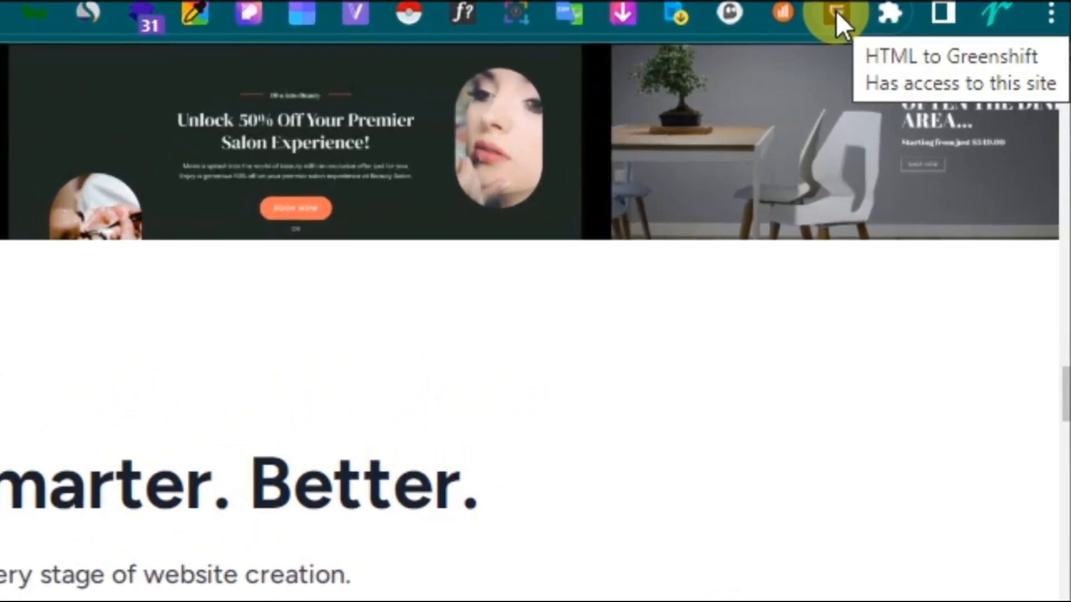
{"action": "left_click", "coordinate": [832, 12]}
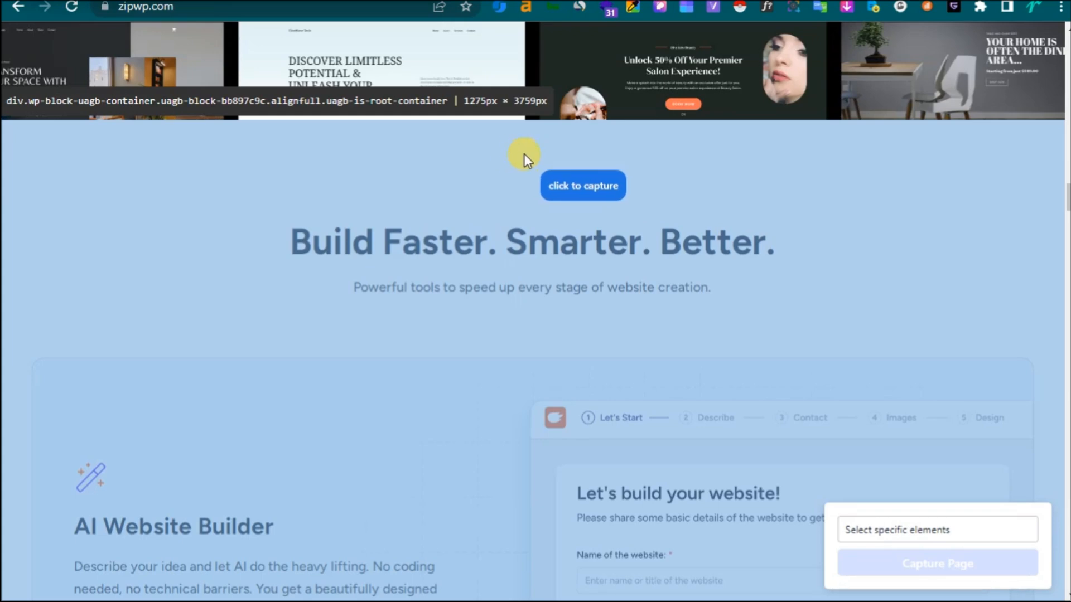
{"action": "left_click", "coordinate": [582, 185]}
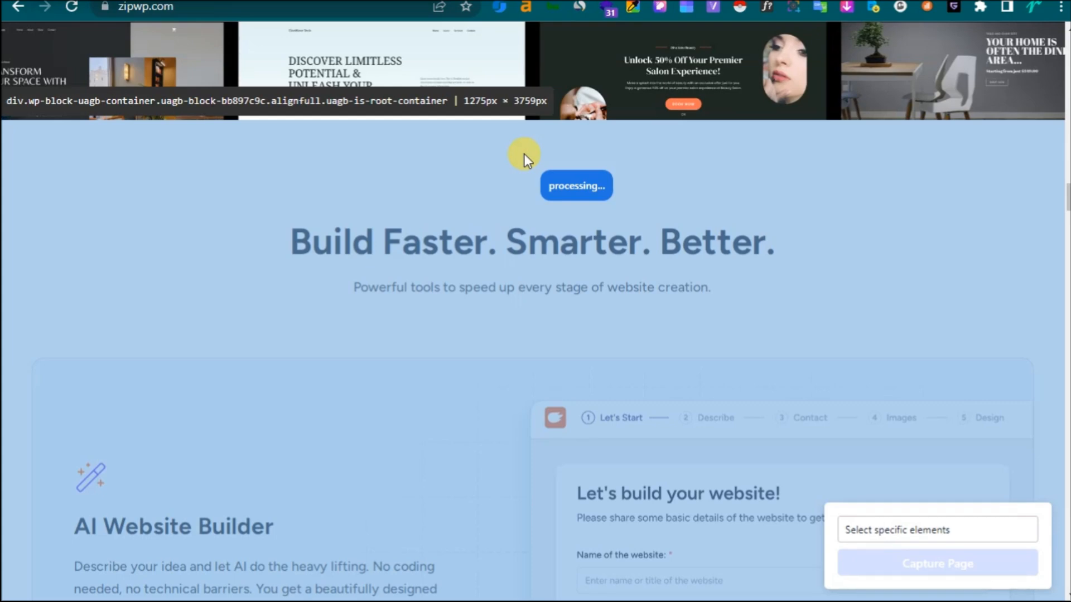
{"action": "mouse_move", "coordinate": [485, 179]}
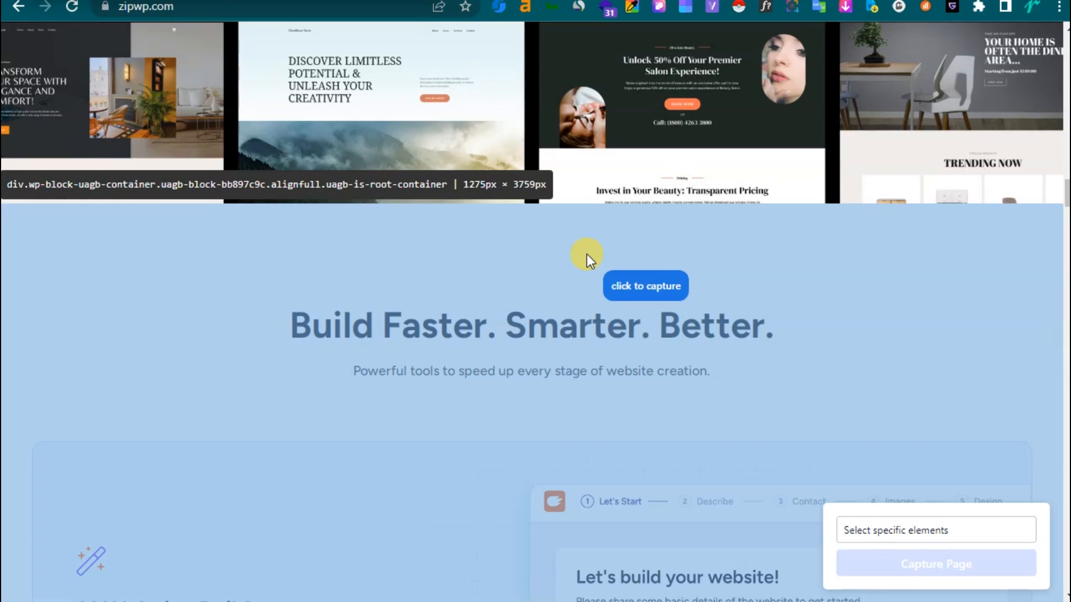
{"action": "mouse_move", "coordinate": [596, 251]}
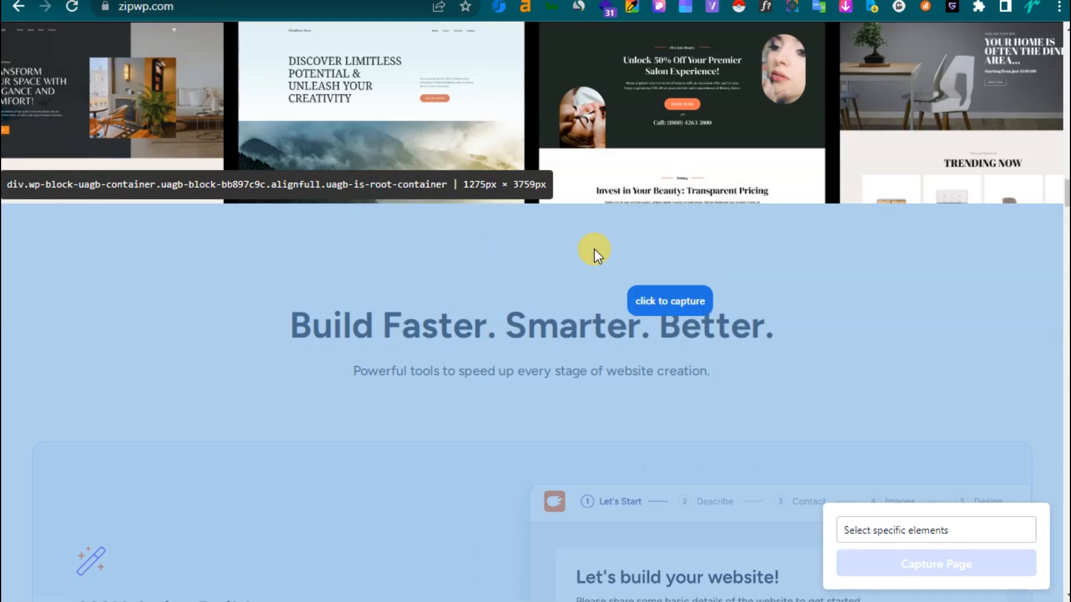
{"action": "mouse_move", "coordinate": [581, 251]}
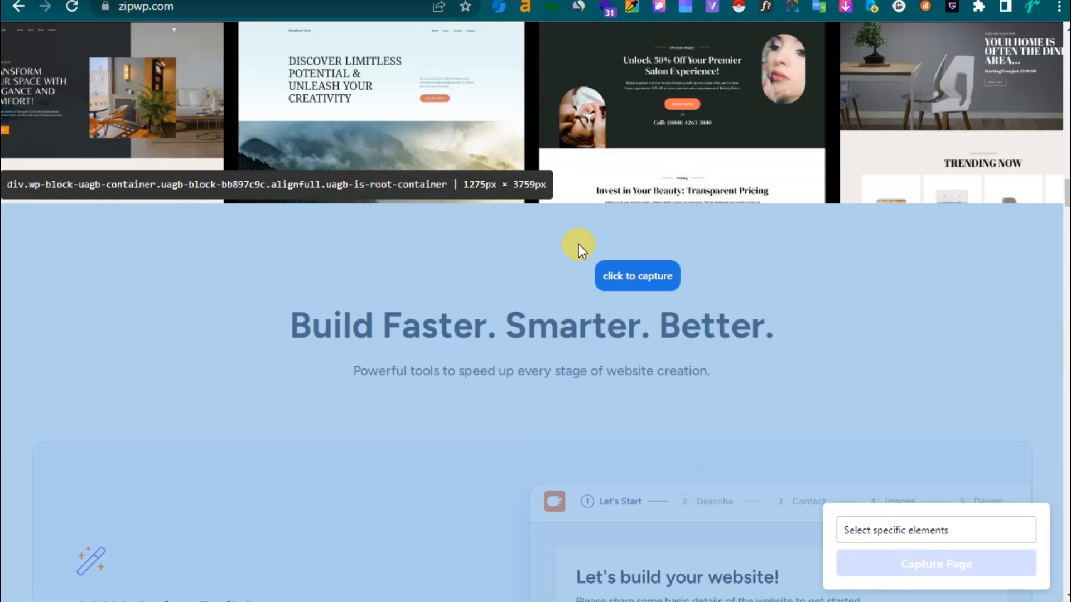
{"action": "mouse_move", "coordinate": [754, 113]}
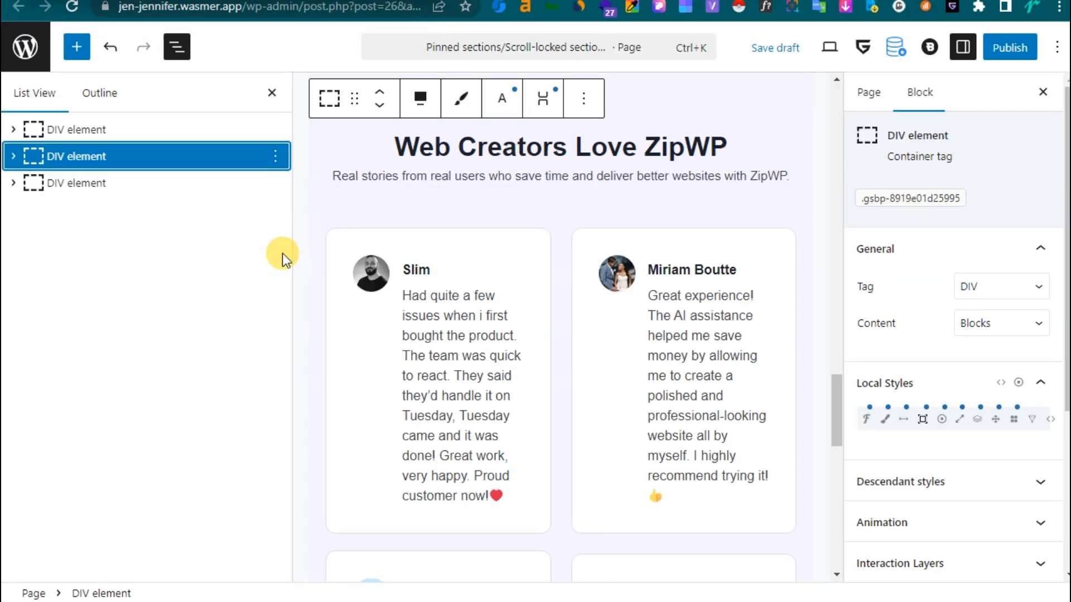
{"action": "mouse_move", "coordinate": [275, 156]}
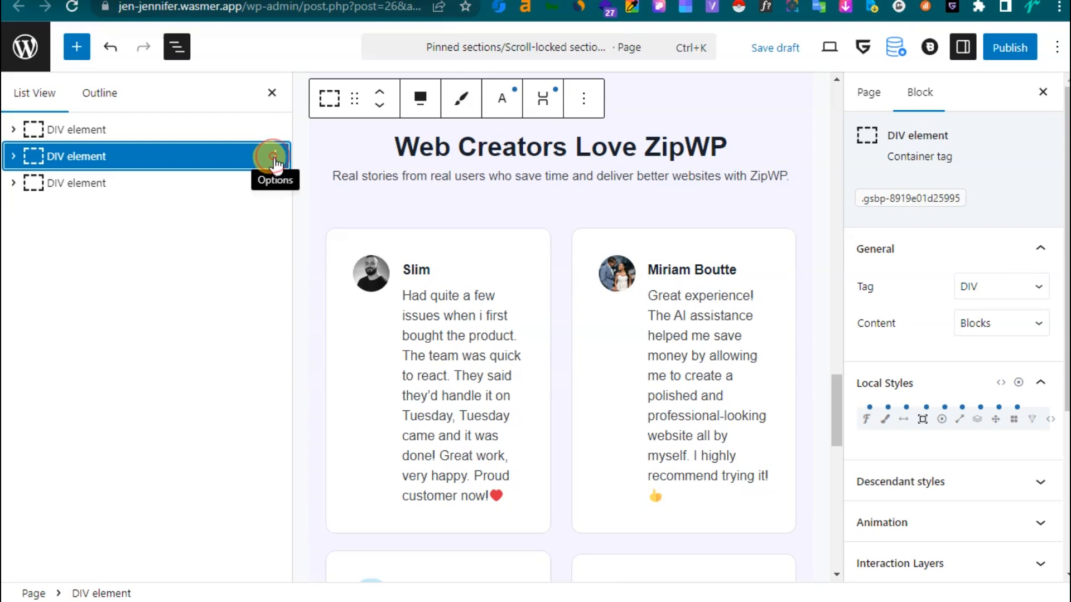
- Insert the captured Build Faster section after the testimonials DIV, then publish the page
{"action": "left_click", "coordinate": [274, 156]}
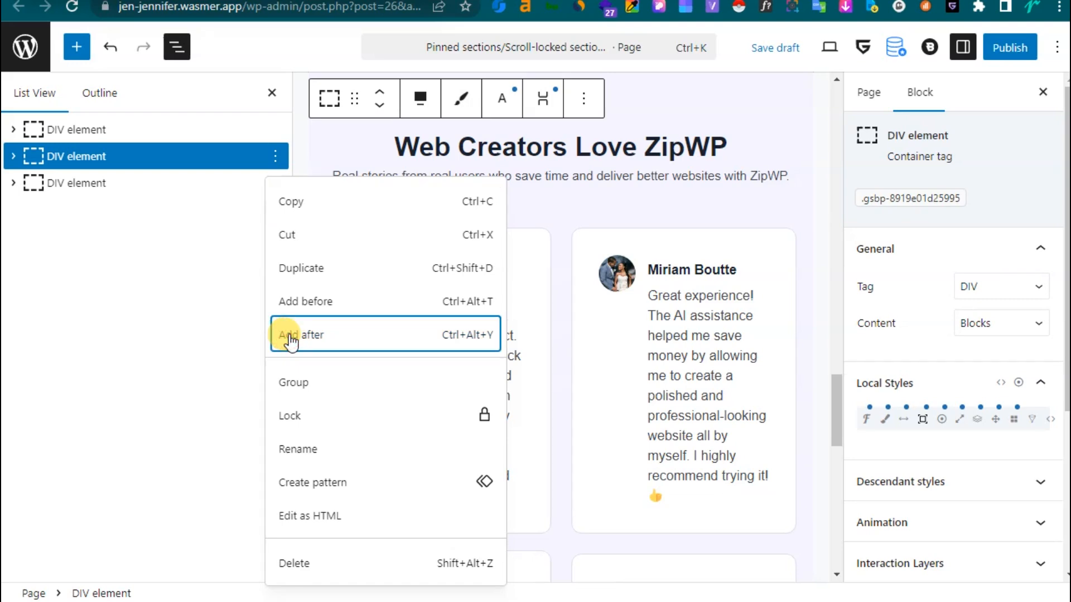
{"action": "left_click", "coordinate": [304, 335]}
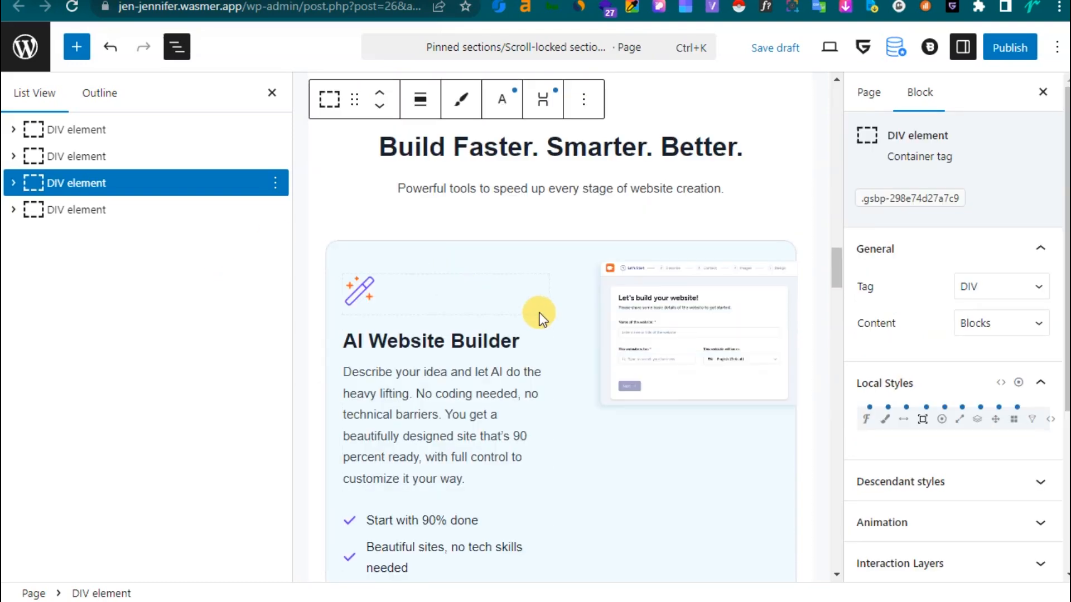
{"action": "left_click", "coordinate": [419, 99]}
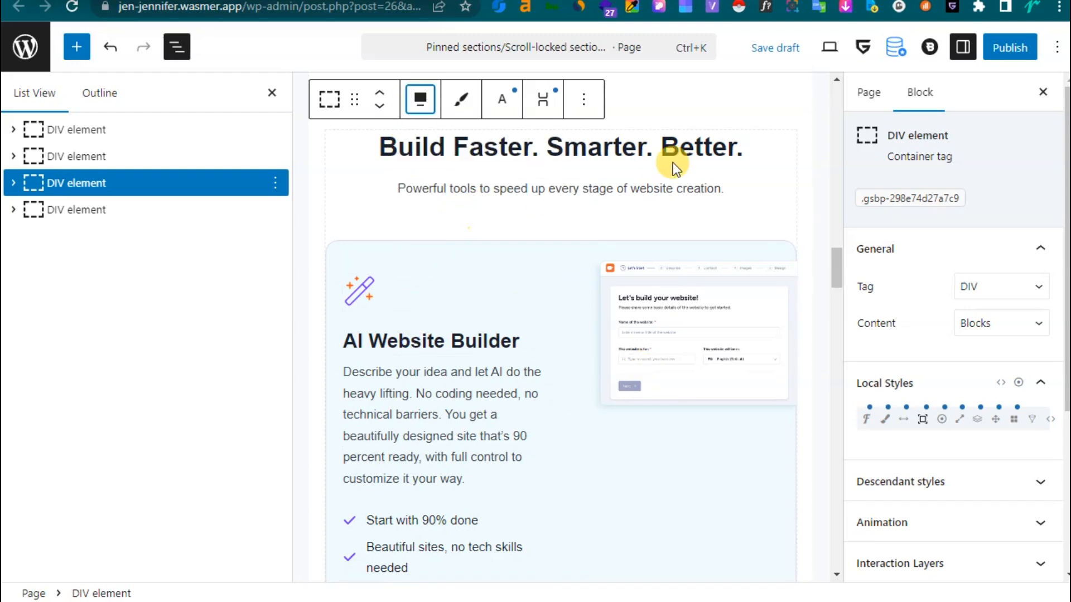
{"action": "left_click", "coordinate": [1010, 47]}
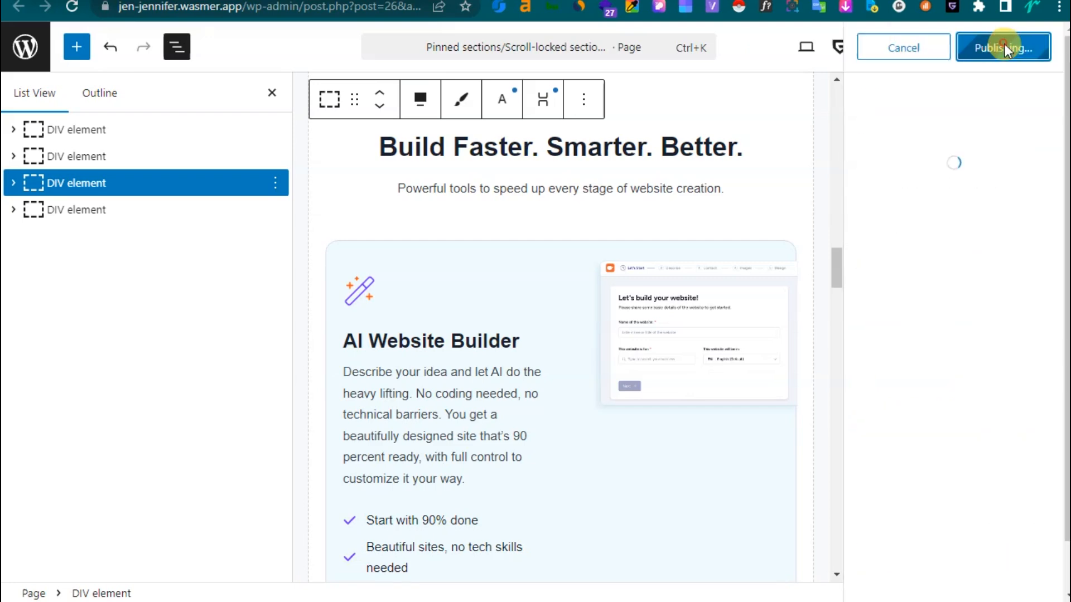
{"action": "left_click", "coordinate": [1003, 47]}
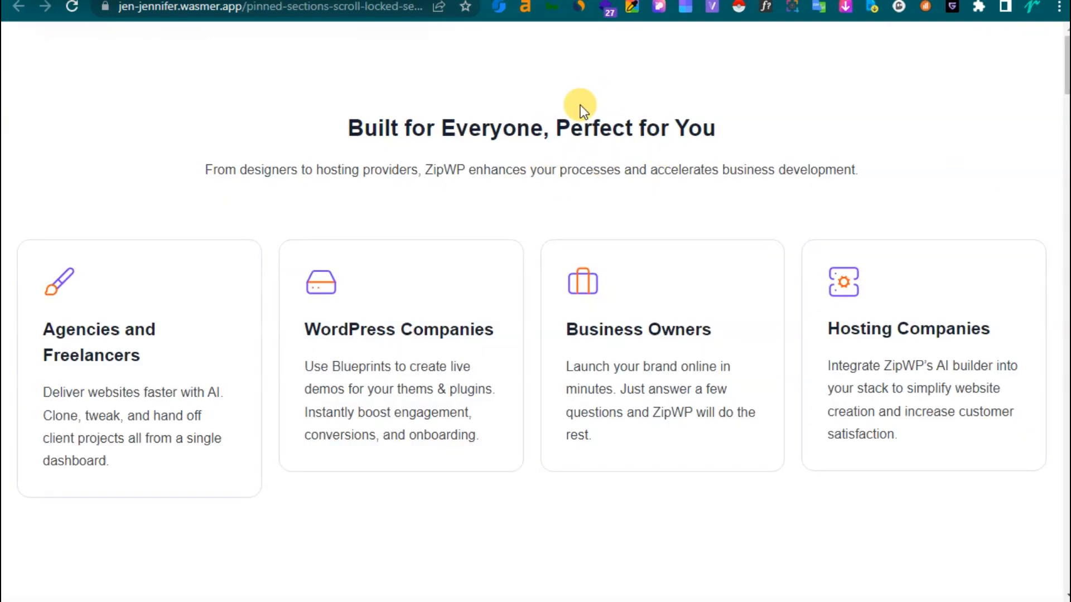
{"action": "mouse_move", "coordinate": [955, 12]}
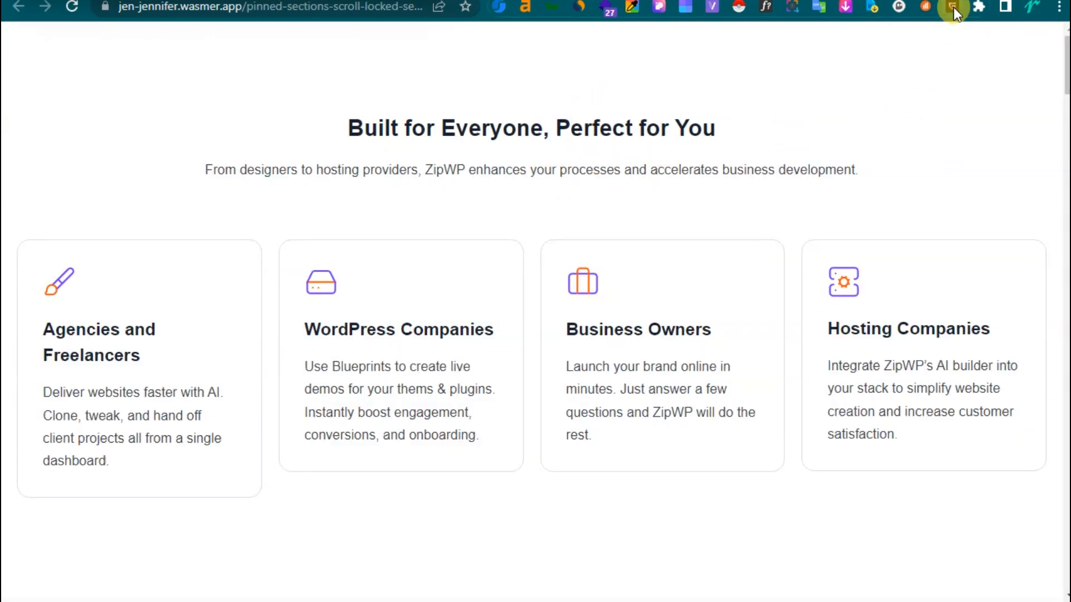
{"action": "scroll", "scroll_direction": "down", "scroll_amount": 3}
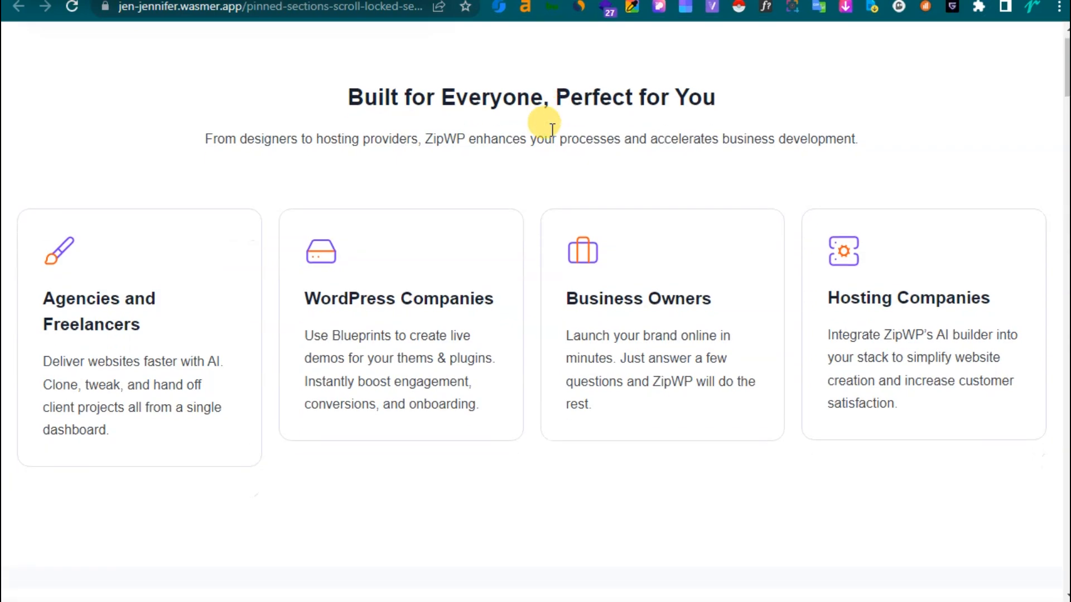
{"action": "scroll", "scroll_direction": "down", "scroll_amount": 3}
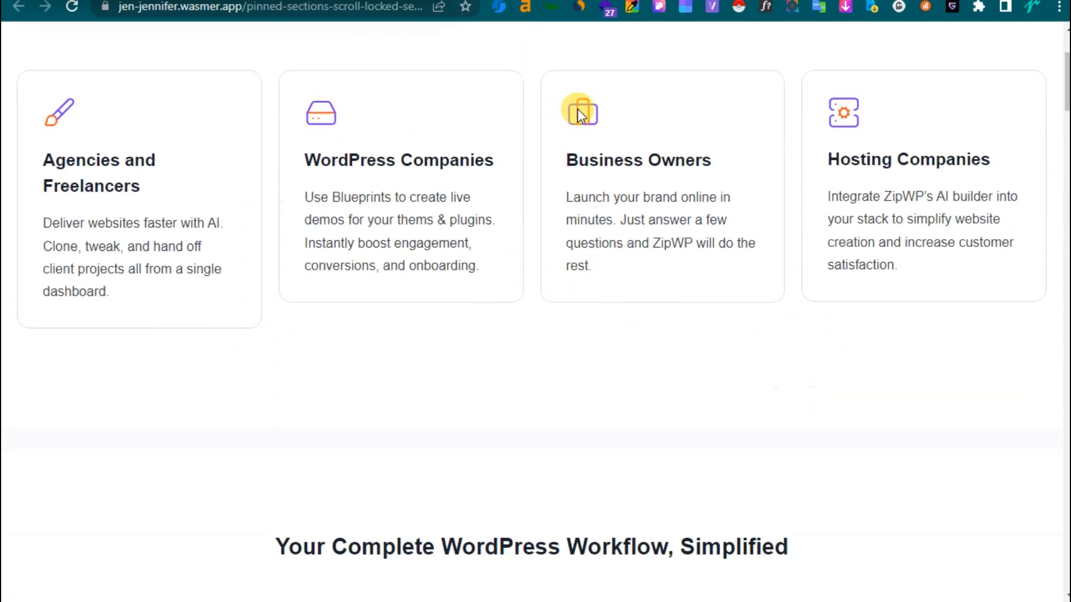
{"action": "scroll", "scroll_direction": "down", "scroll_amount": 3}
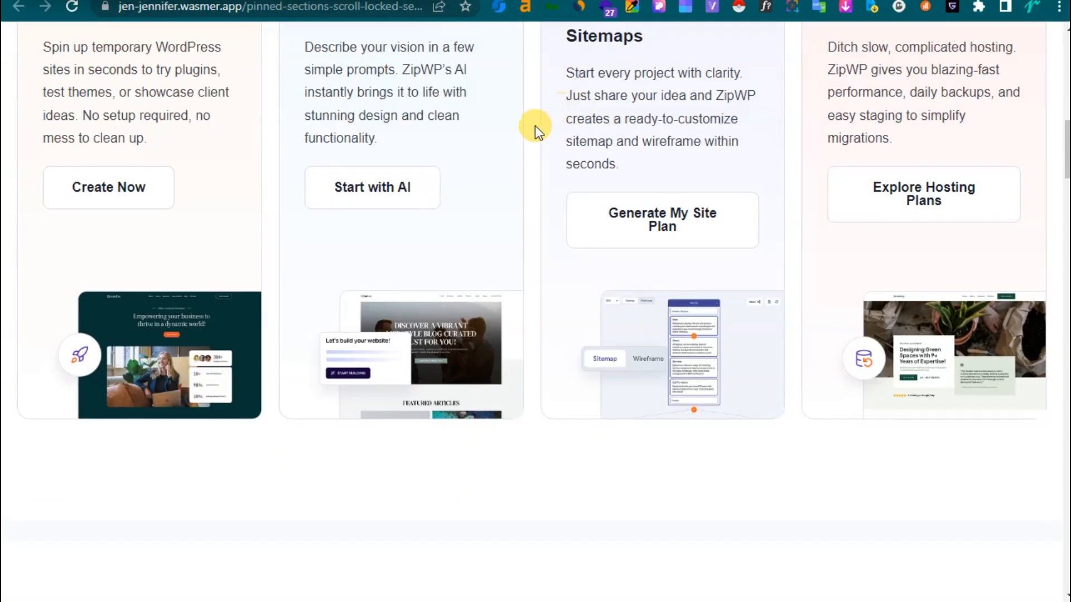
{"action": "scroll", "scroll_direction": "down", "scroll_amount": 3}
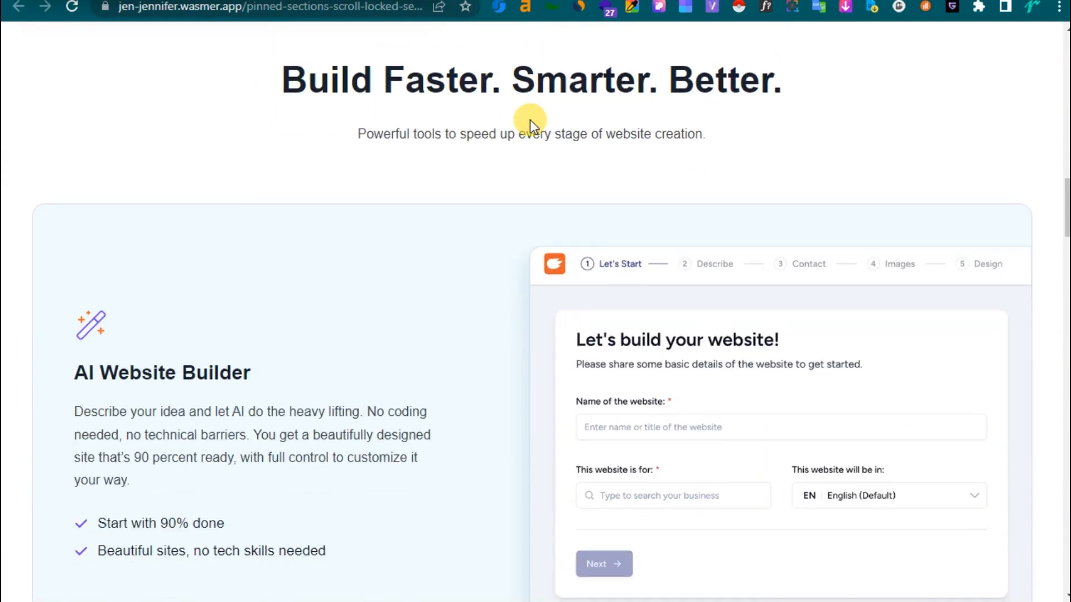
{"action": "scroll", "scroll_direction": "down", "scroll_amount": 3}
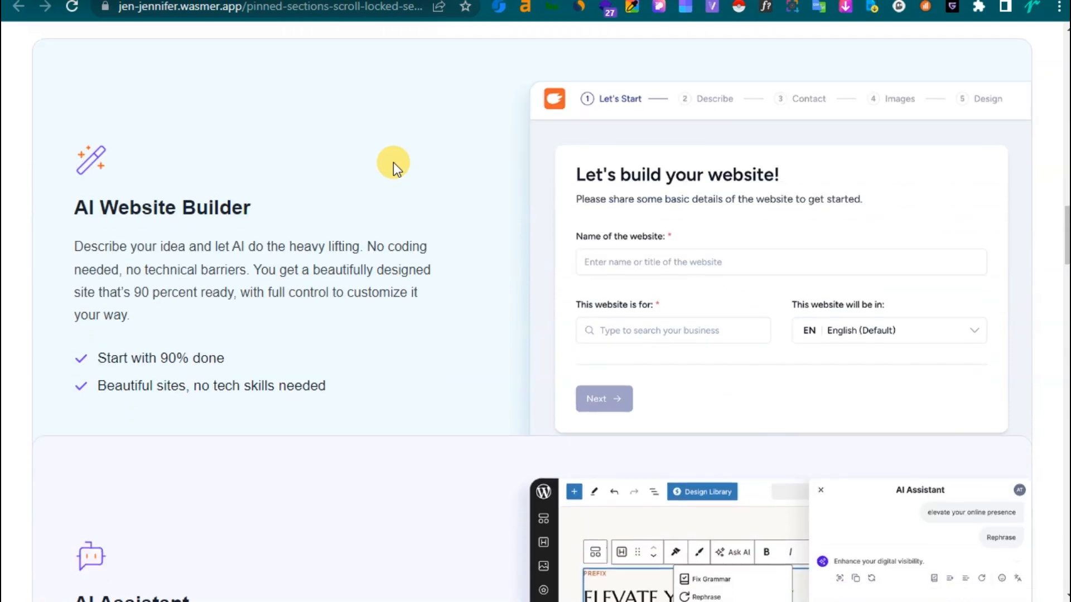
{"action": "scroll", "scroll_direction": "down", "scroll_amount": 3}
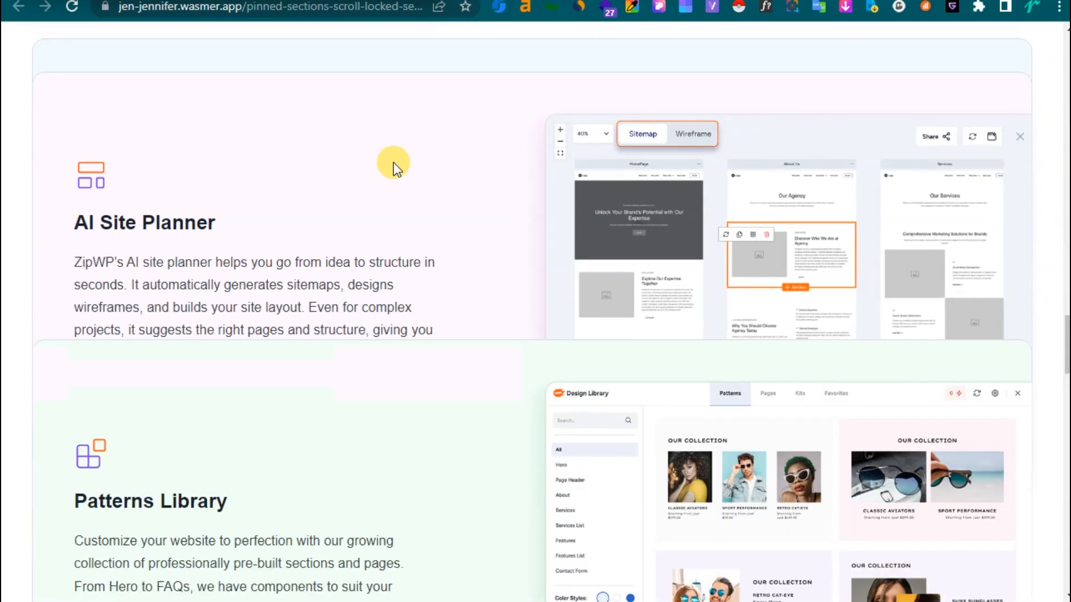
{"action": "scroll", "scroll_direction": "down", "scroll_amount": 3}
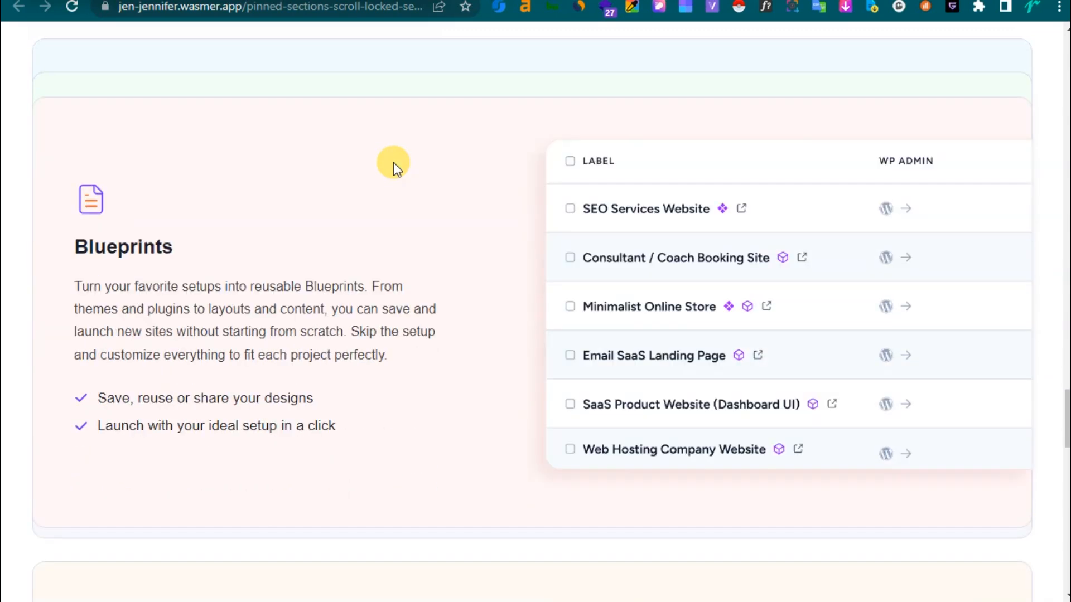
{"action": "scroll", "scroll_direction": "down", "scroll_amount": 3}
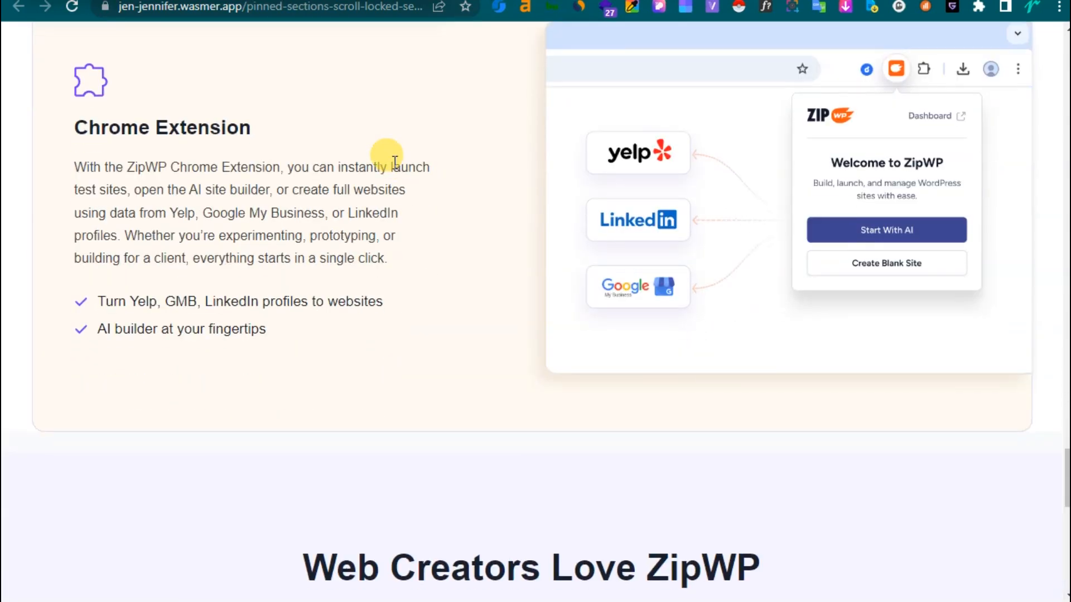
{"action": "scroll", "scroll_direction": "down", "scroll_amount": 3}
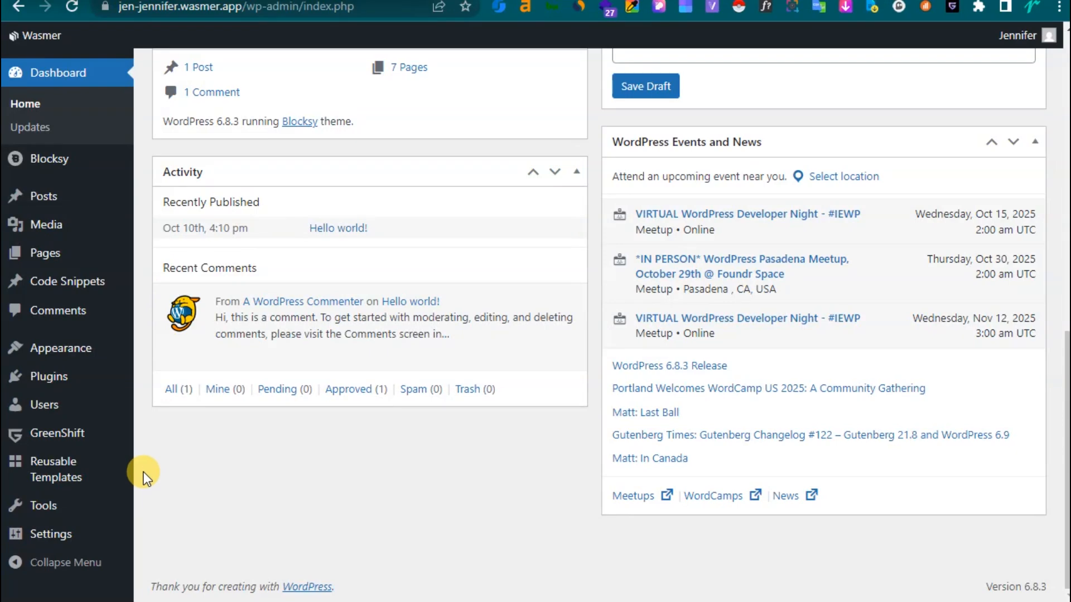
{"action": "mouse_move", "coordinate": [56, 469]}
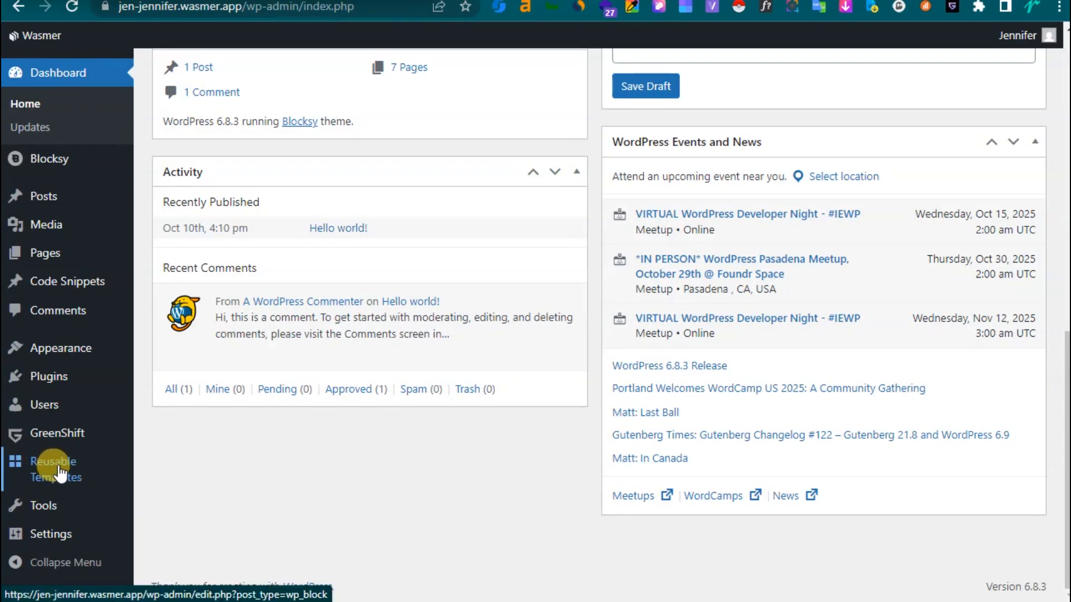
- Open Reusable Templates and launch the Import from JSON pattern form
{"action": "left_click", "coordinate": [54, 469]}
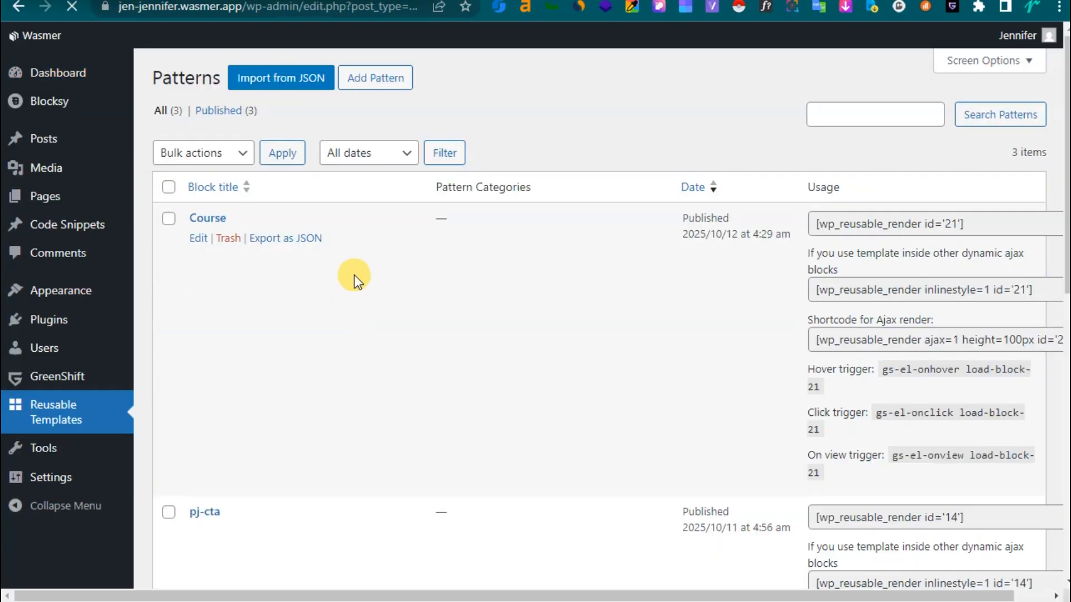
{"action": "left_click", "coordinate": [280, 77]}
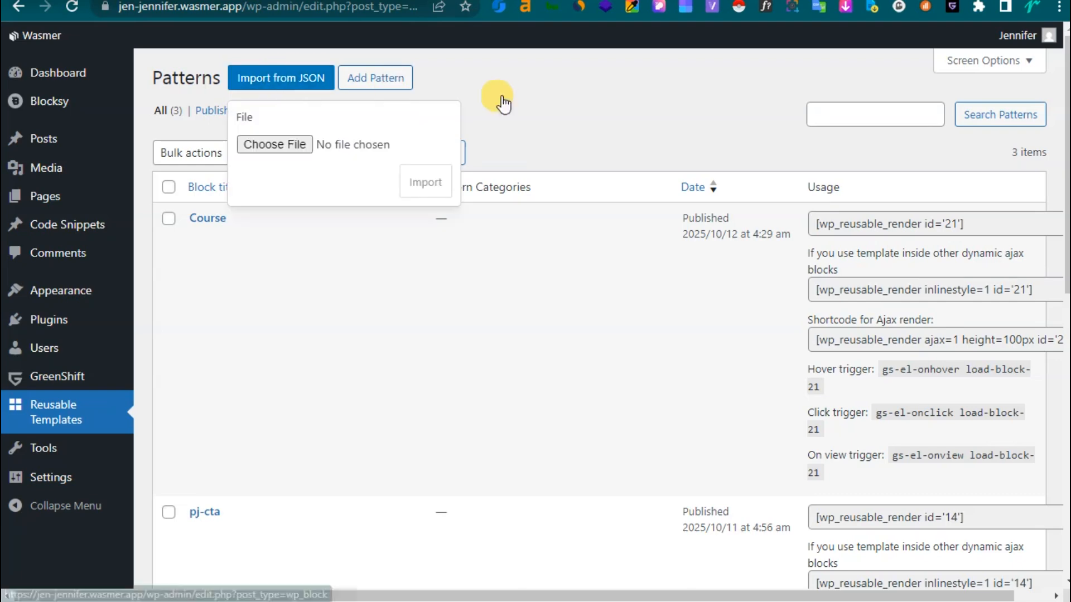